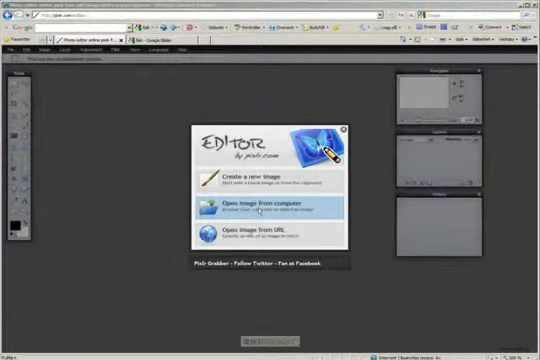
pyautogui.moveTo(256, 236)
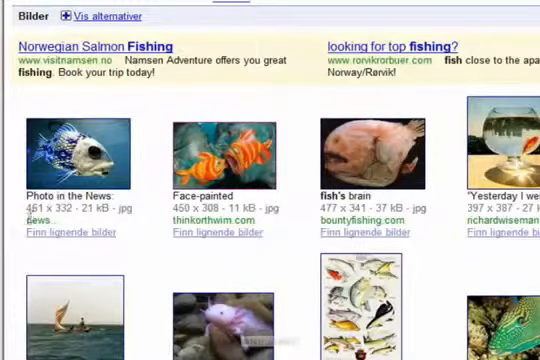
pyautogui.moveTo(50, 224)
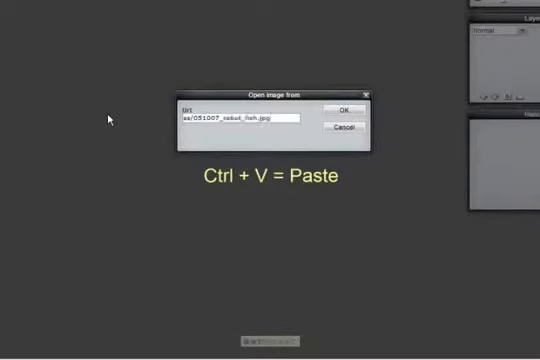
# - Confirm the pasted fish-photo web address so Pixlr Editor starts loading the image
pyautogui.click(348, 108)
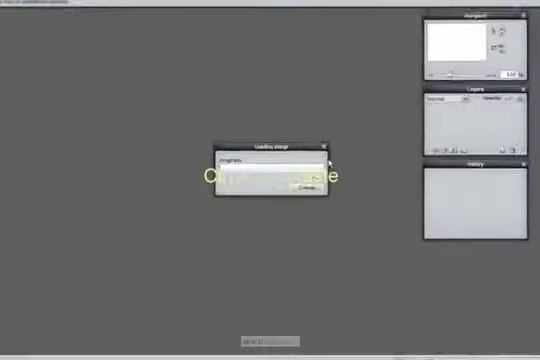